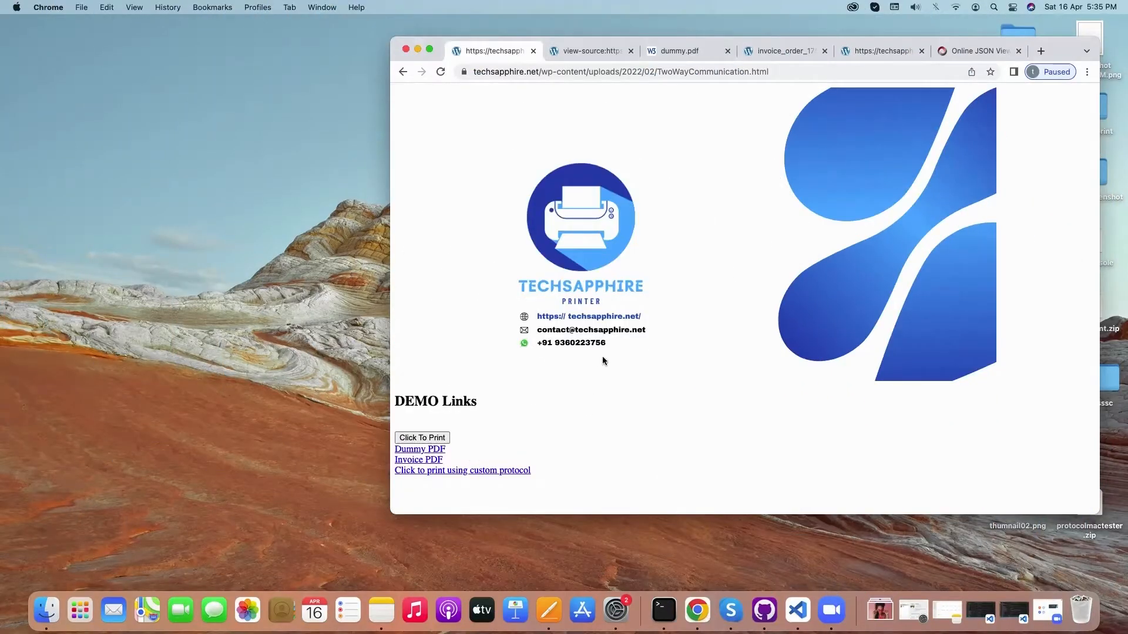
mouse_move(674, 131)
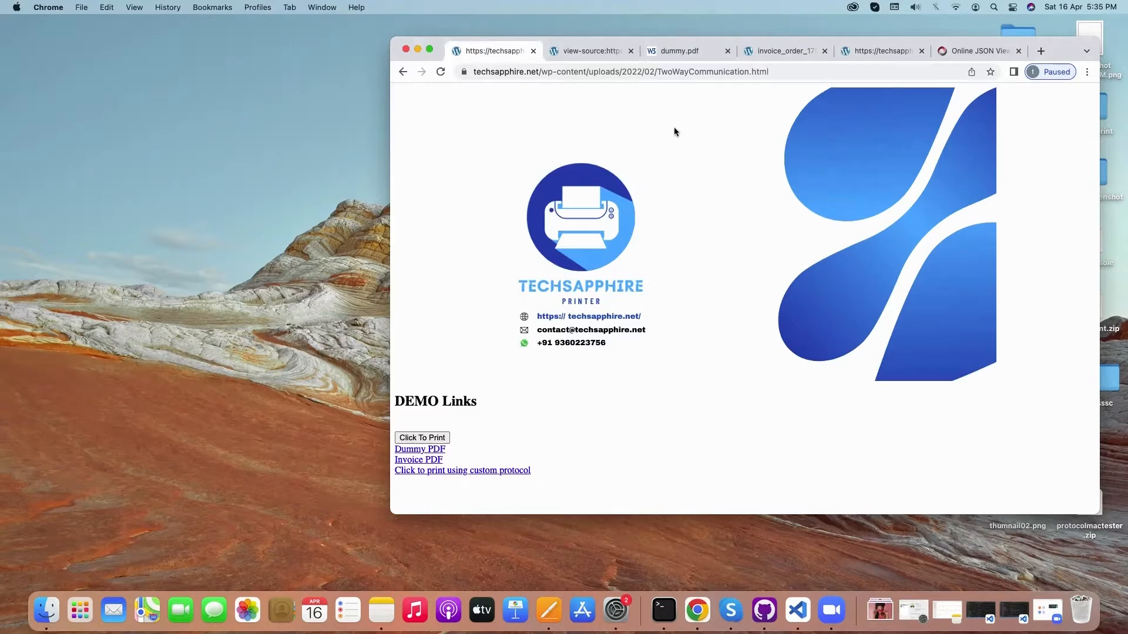
mouse_move(681, 50)
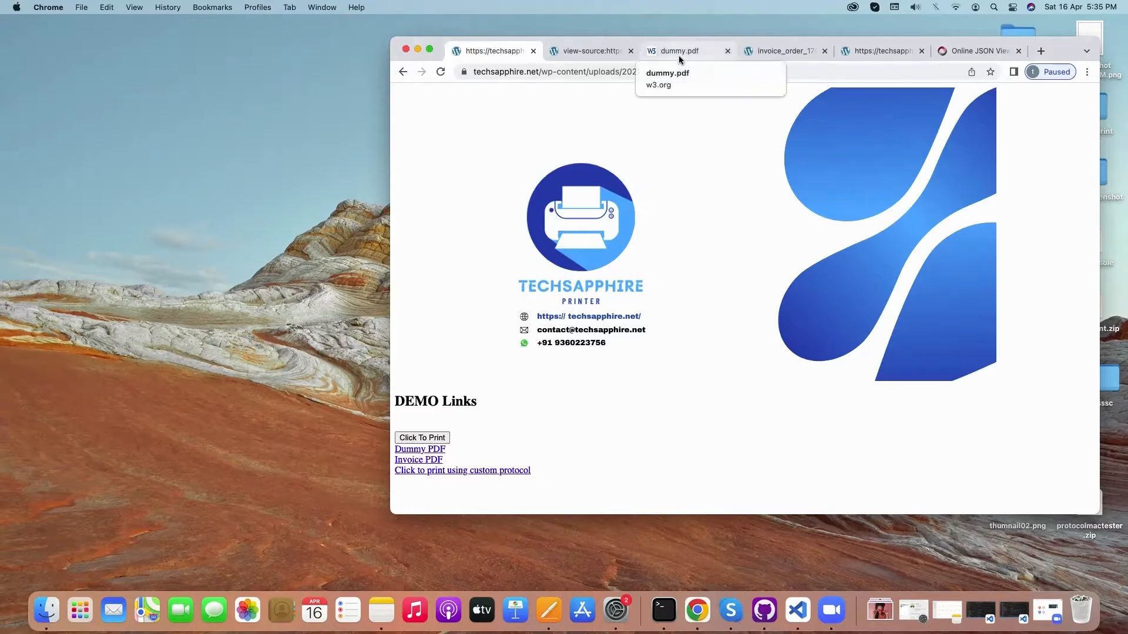
Preview the dummy PDF, the order 1752 invoice PDF and the demo page's source code in browser tabs.
click(493, 50)
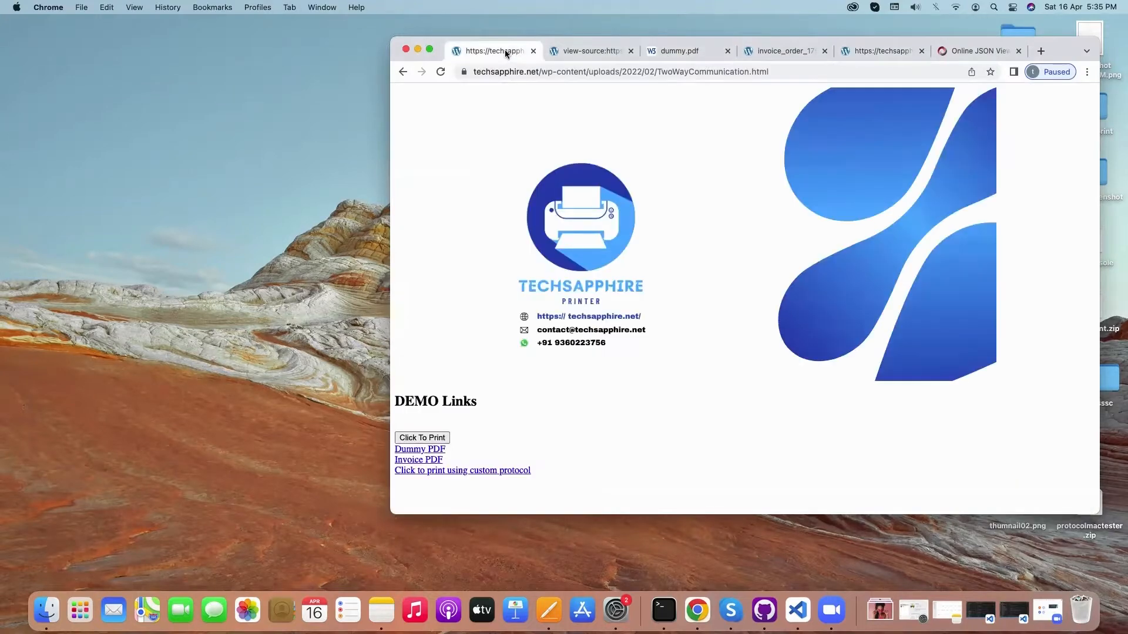
click(680, 50)
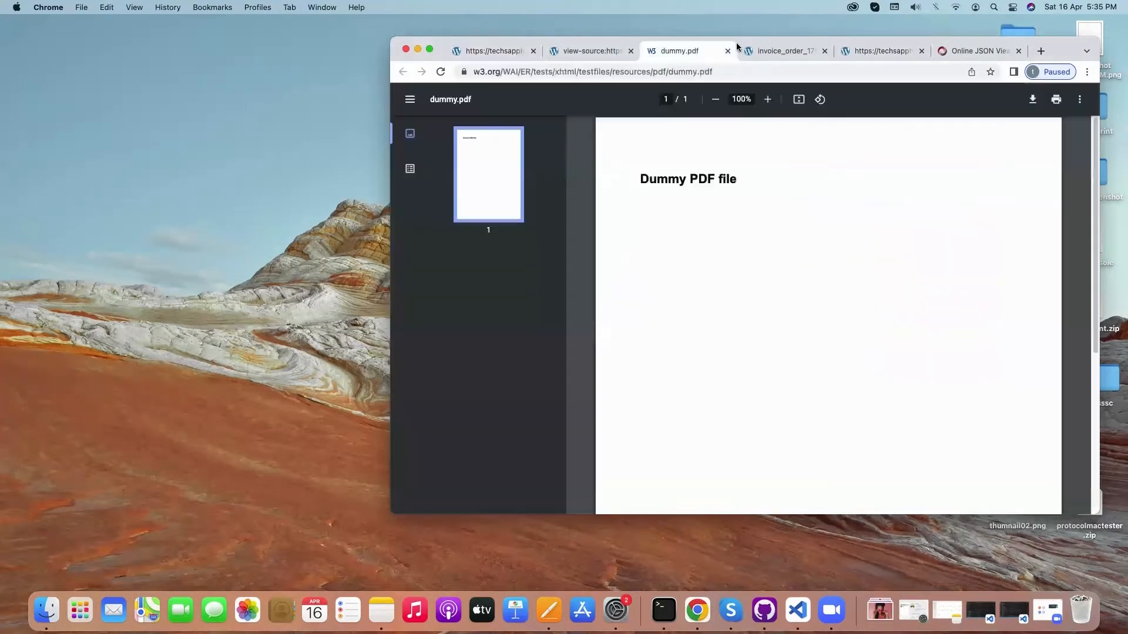
click(590, 72)
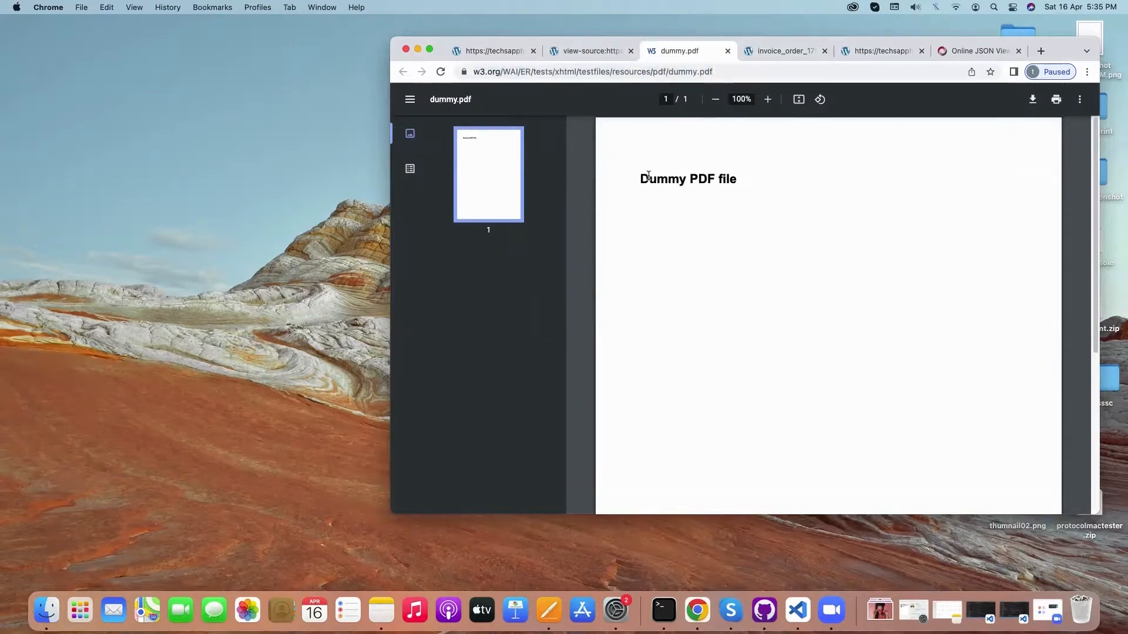
click(780, 50)
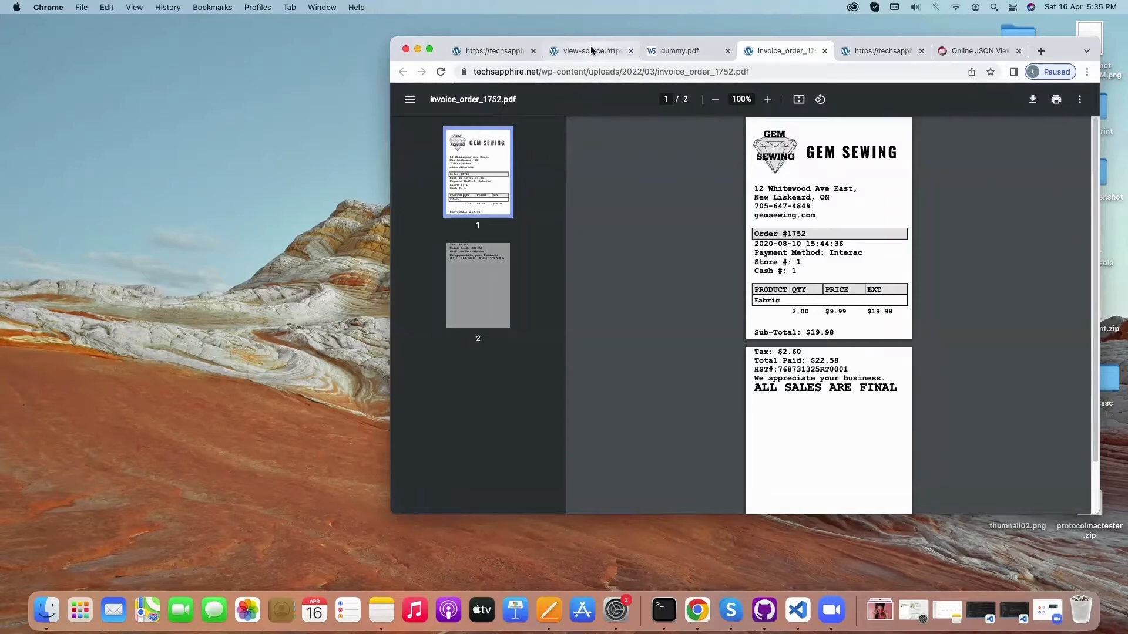
click(588, 51)
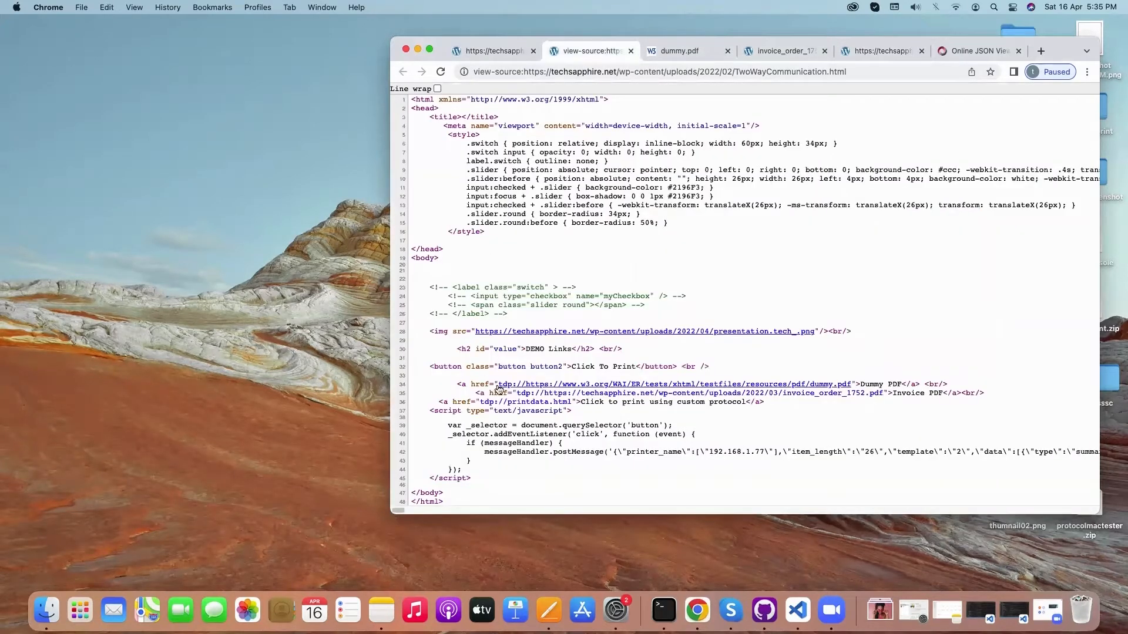
mouse_move(504, 385)
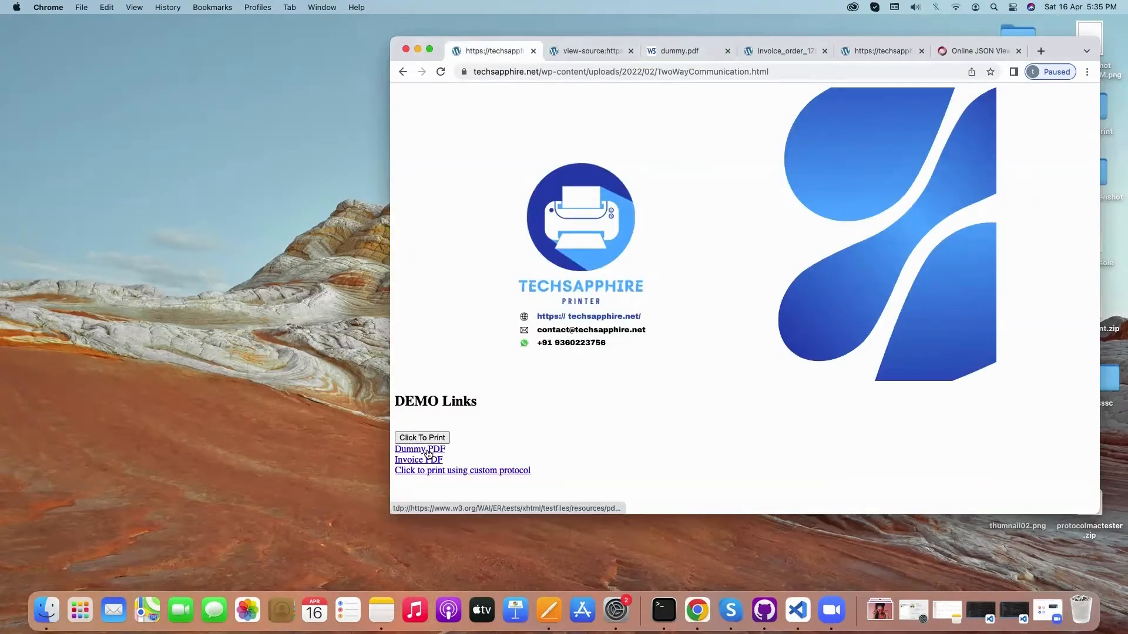
Send the Dummy PDF link to protocolprint with techsapphire.net always allowed to open such links.
click(462, 470)
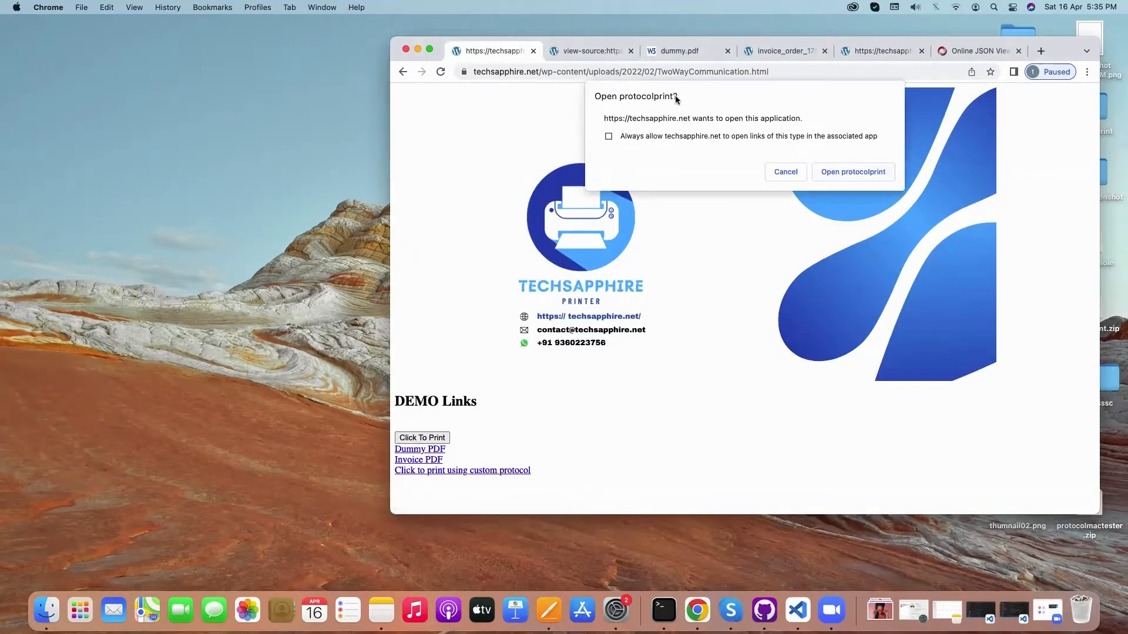
mouse_move(601, 113)
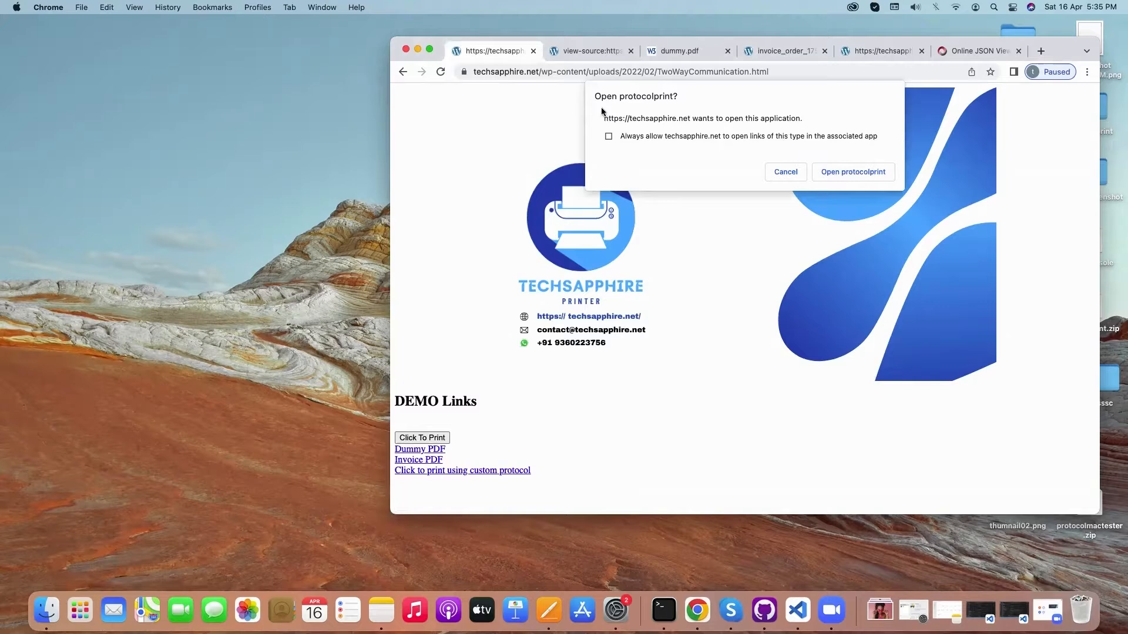
mouse_move(631, 151)
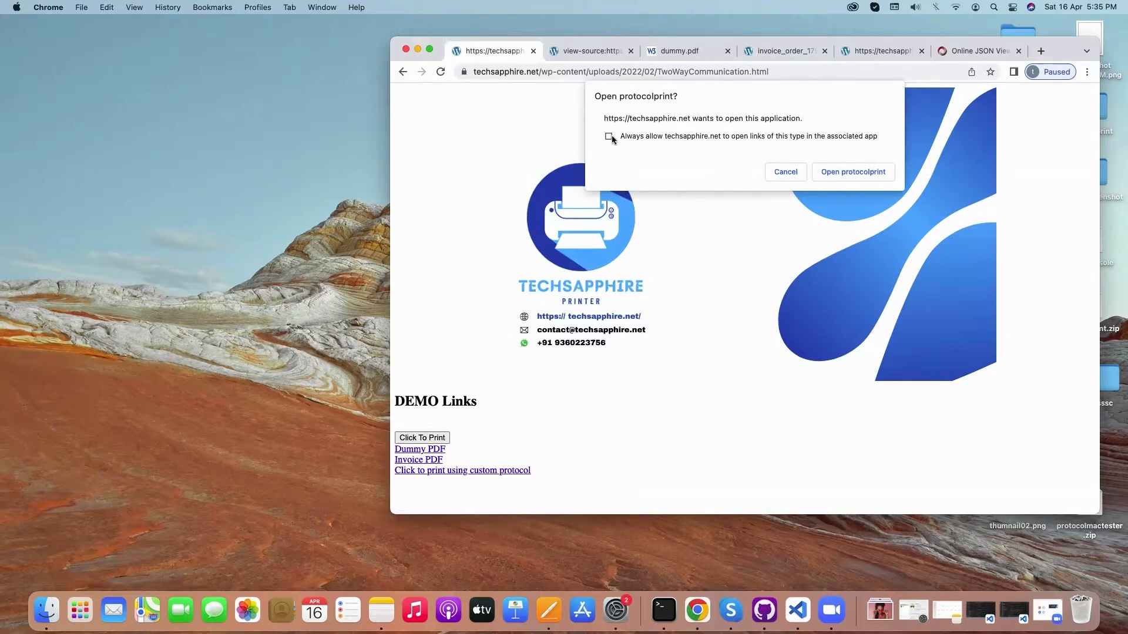
click(608, 137)
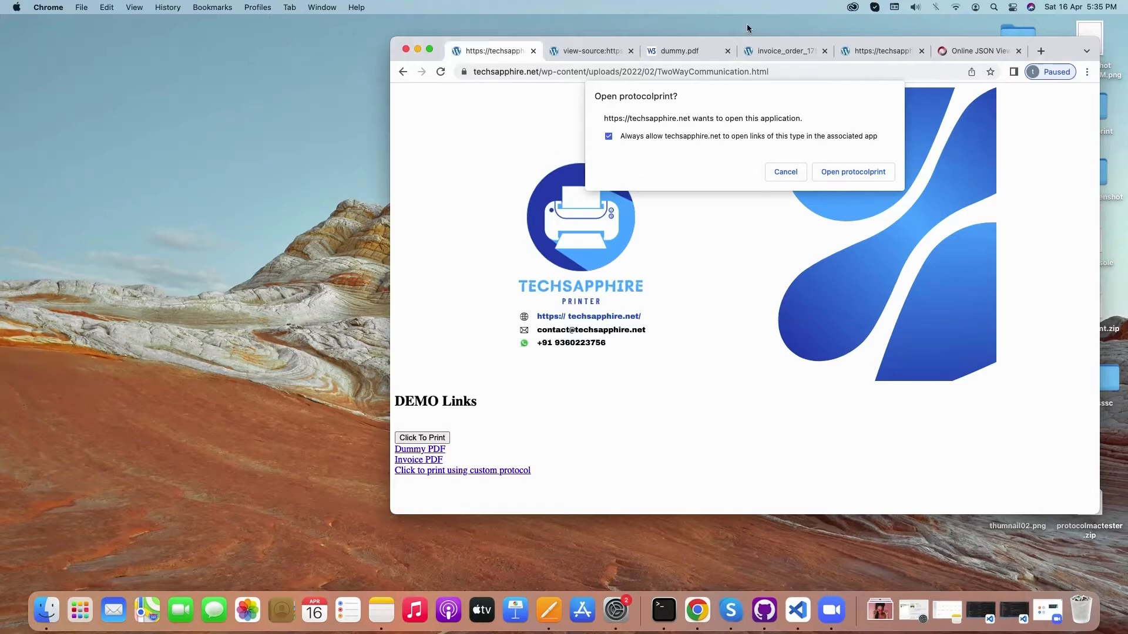
mouse_move(839, 164)
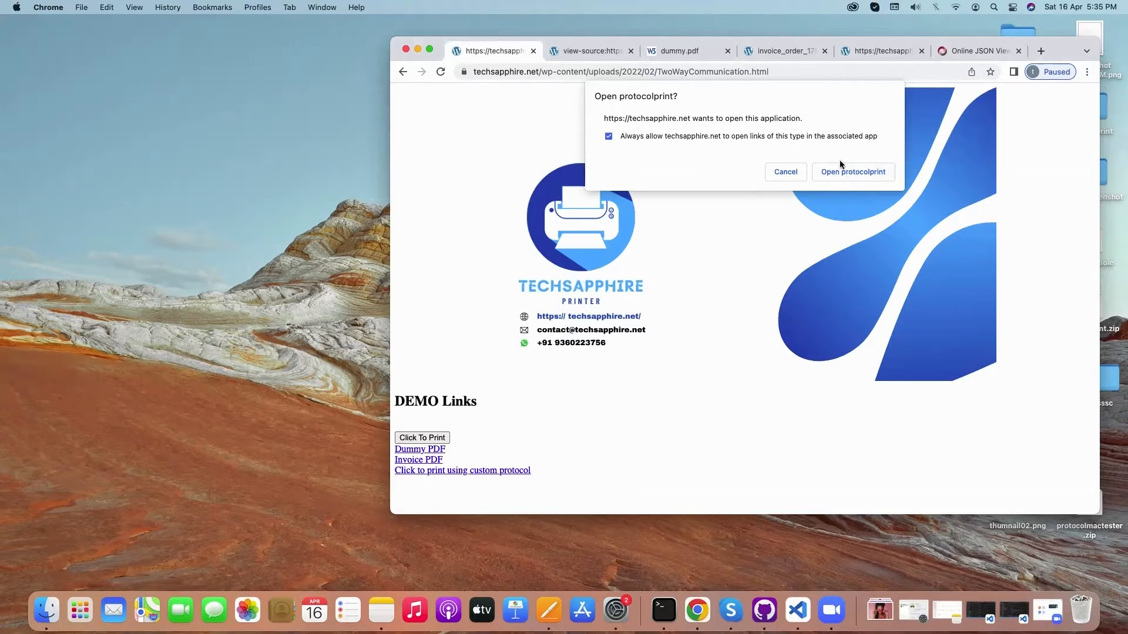
click(607, 137)
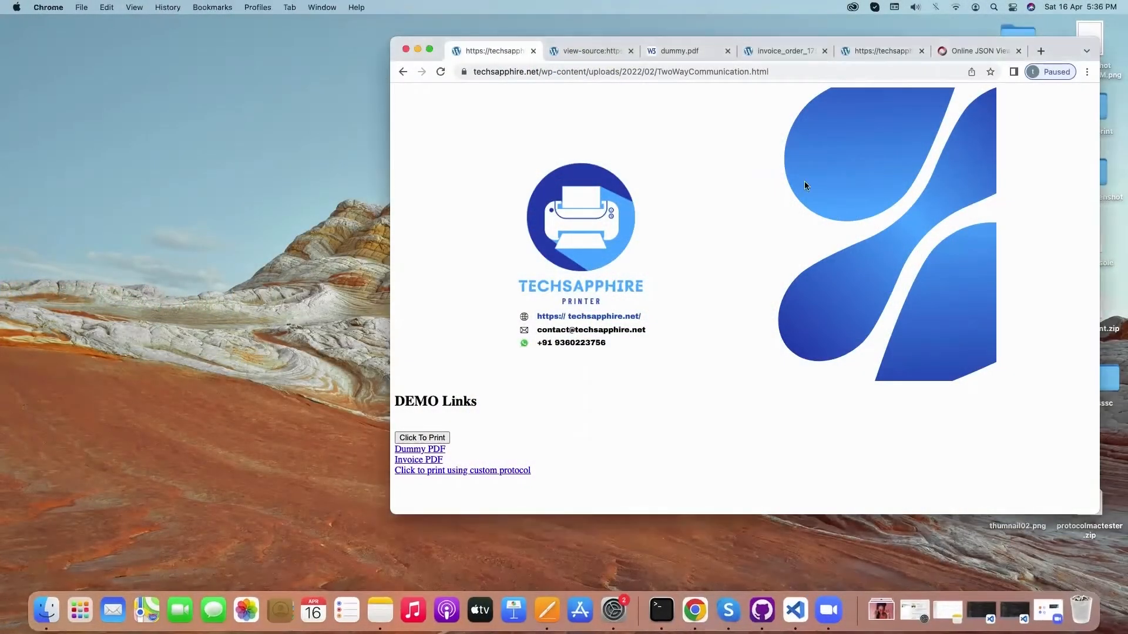
mouse_move(419, 459)
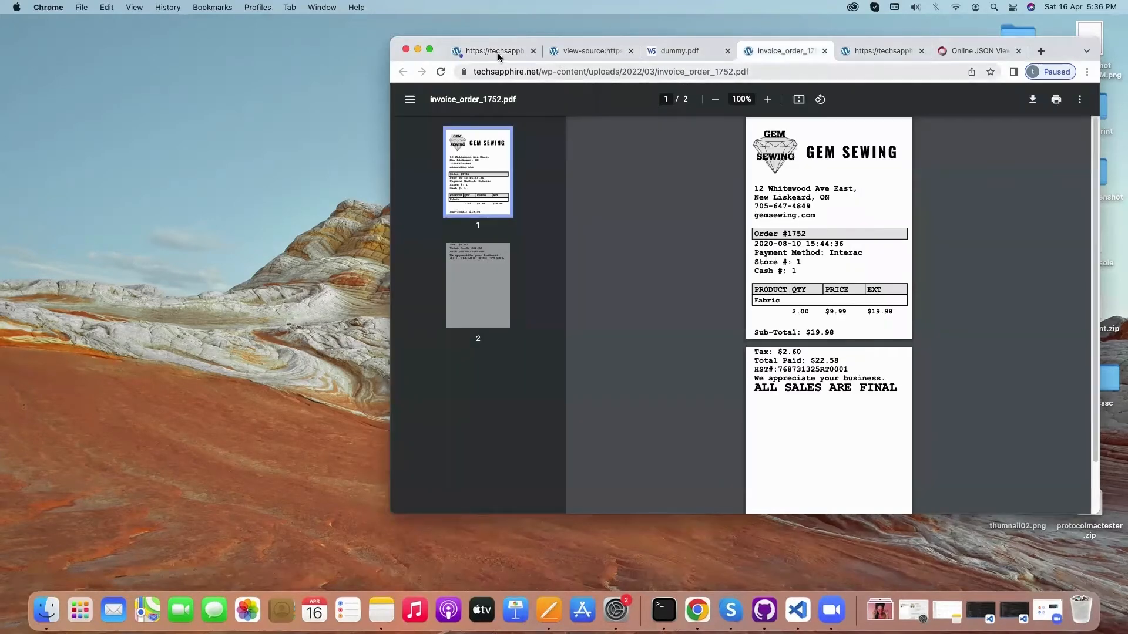
click(493, 51)
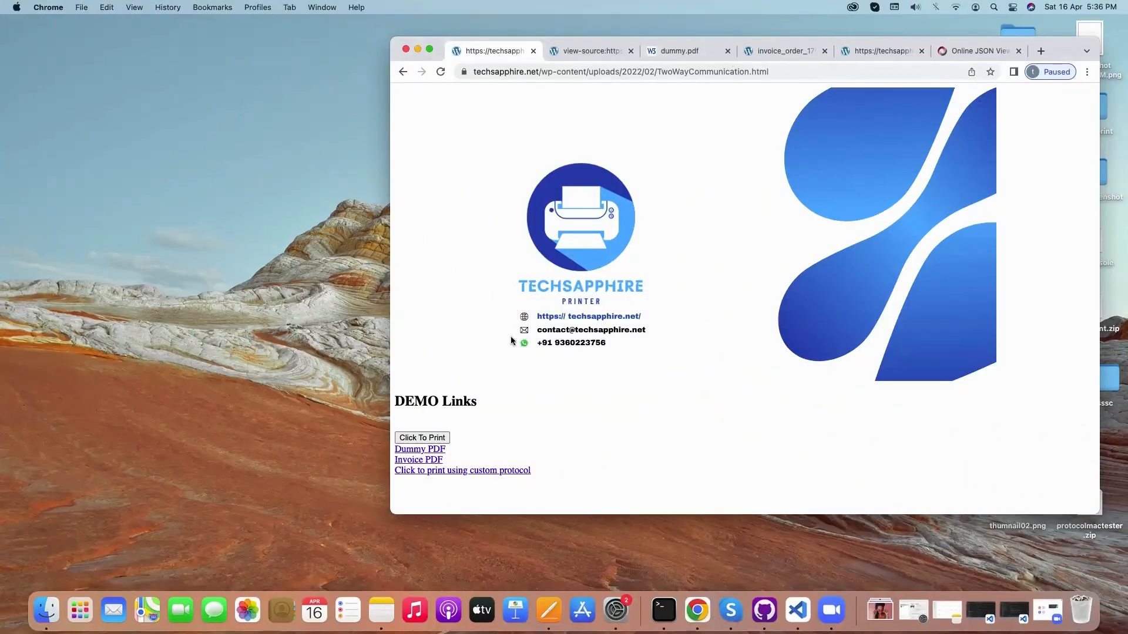
mouse_move(607, 390)
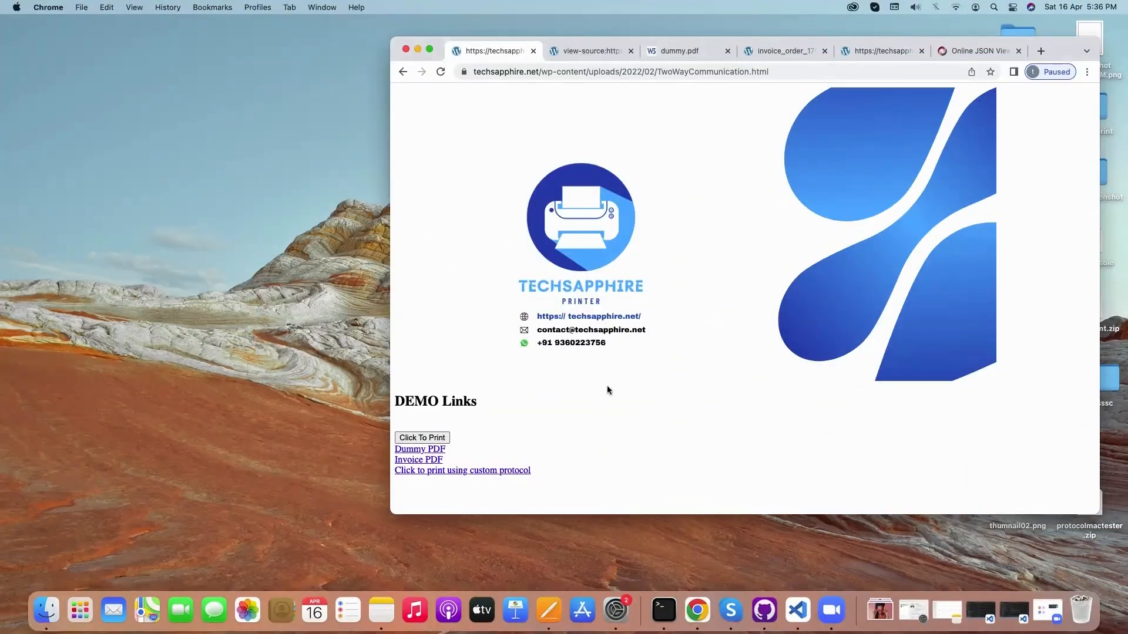
mouse_move(532, 332)
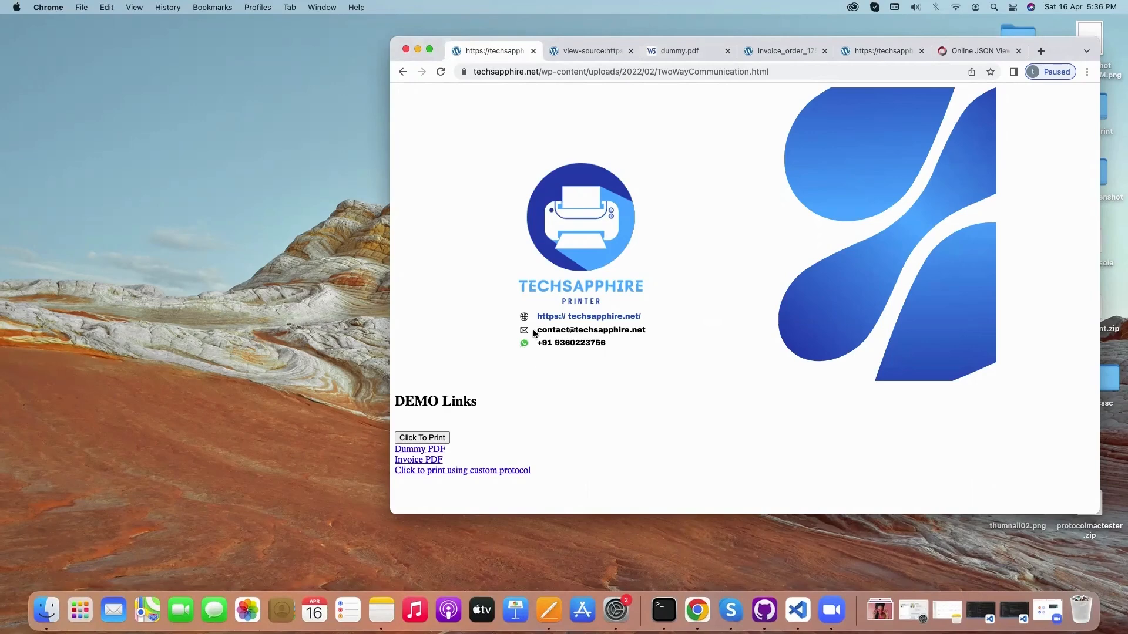
mouse_move(644, 369)
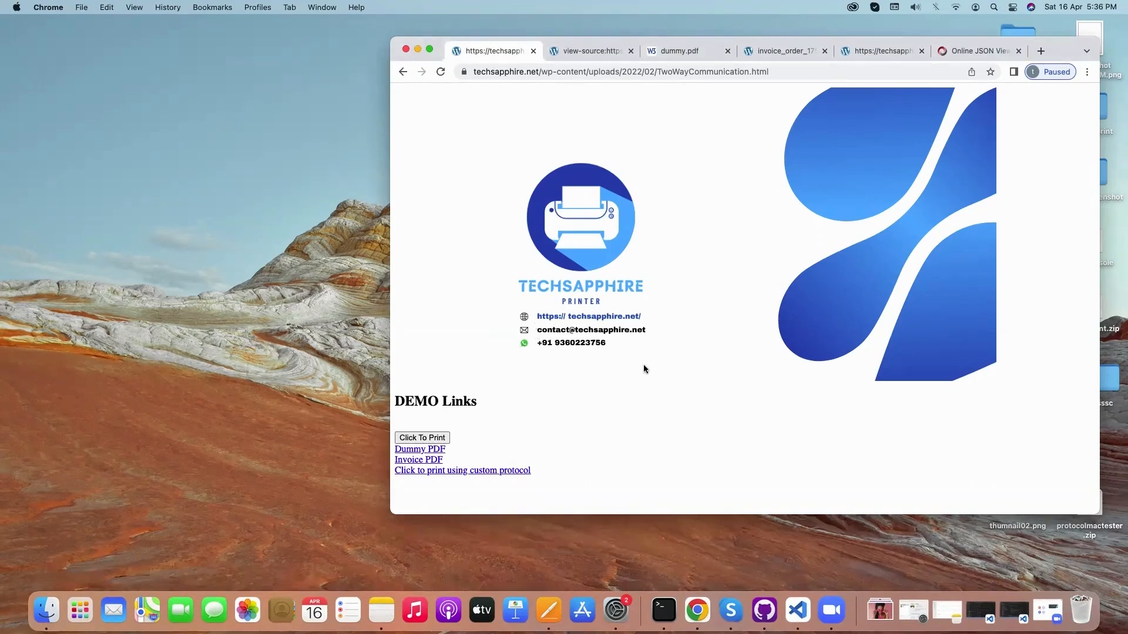